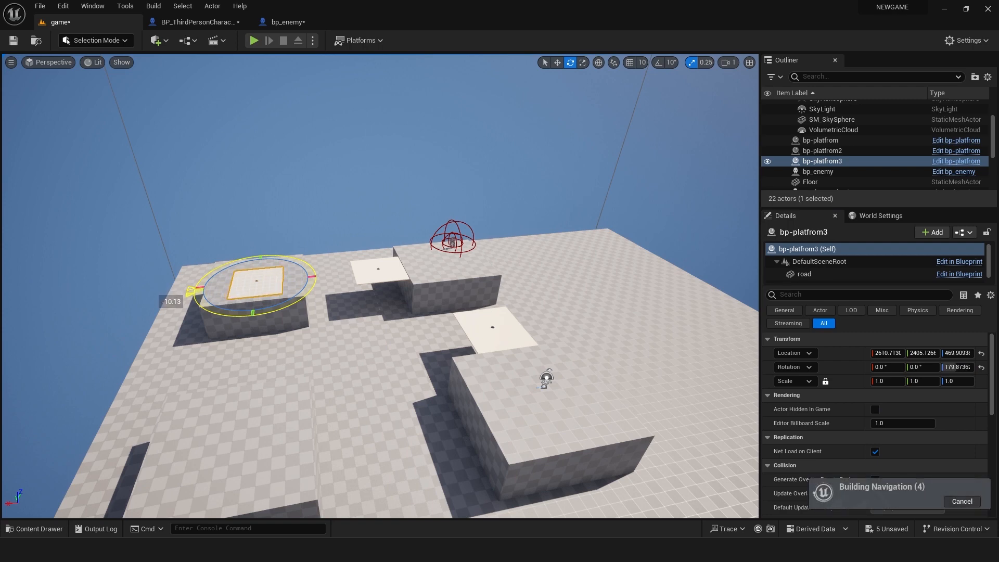
Select a toolbar option while setting up the wood-textured platforms and ocean floor
{"action": "left_click", "coordinate": [557, 63]}
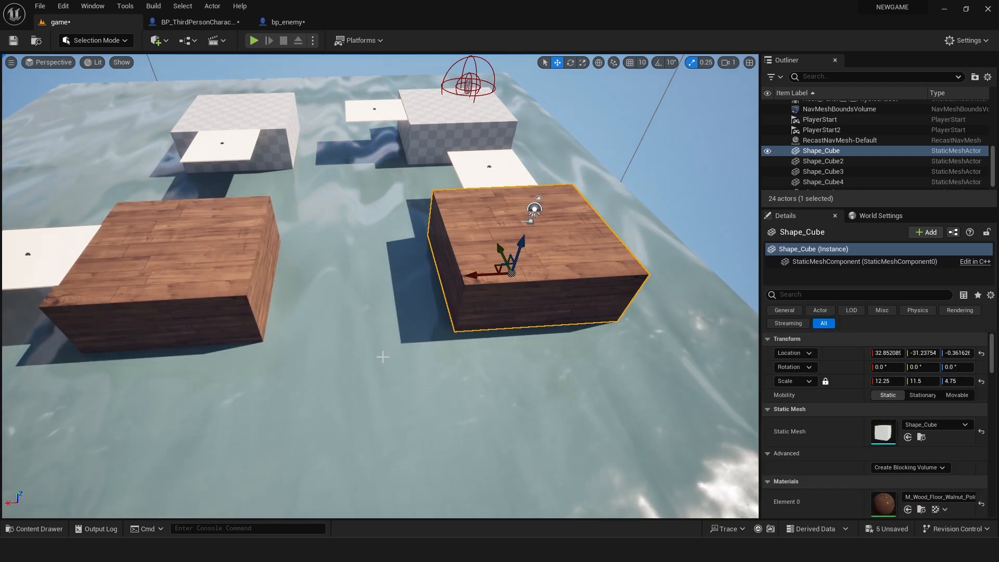
{"action": "left_click", "coordinate": [40, 529]}
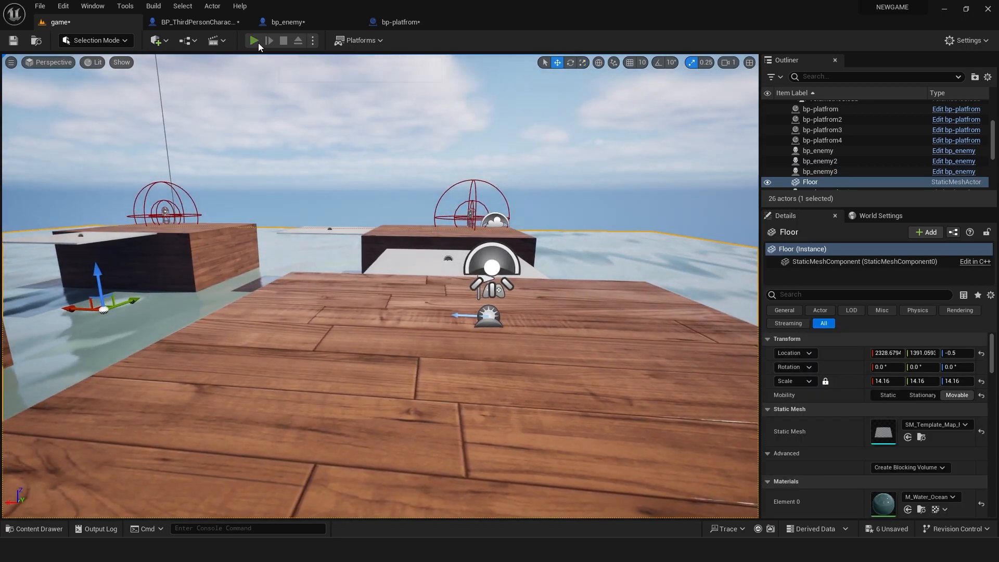
Start Play In Editor to run the character across the wooden platforms over the ocean
{"action": "left_click", "coordinate": [252, 41]}
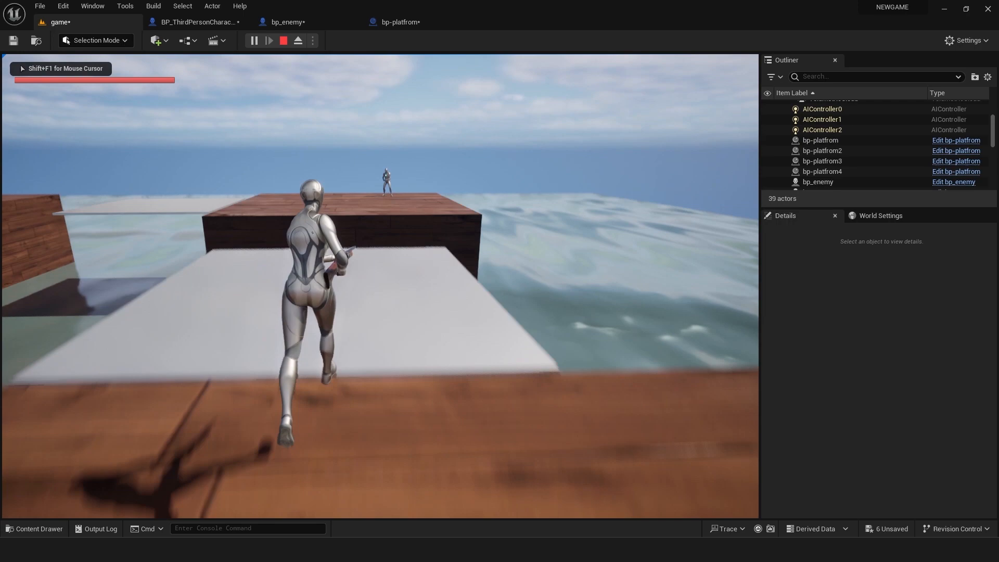